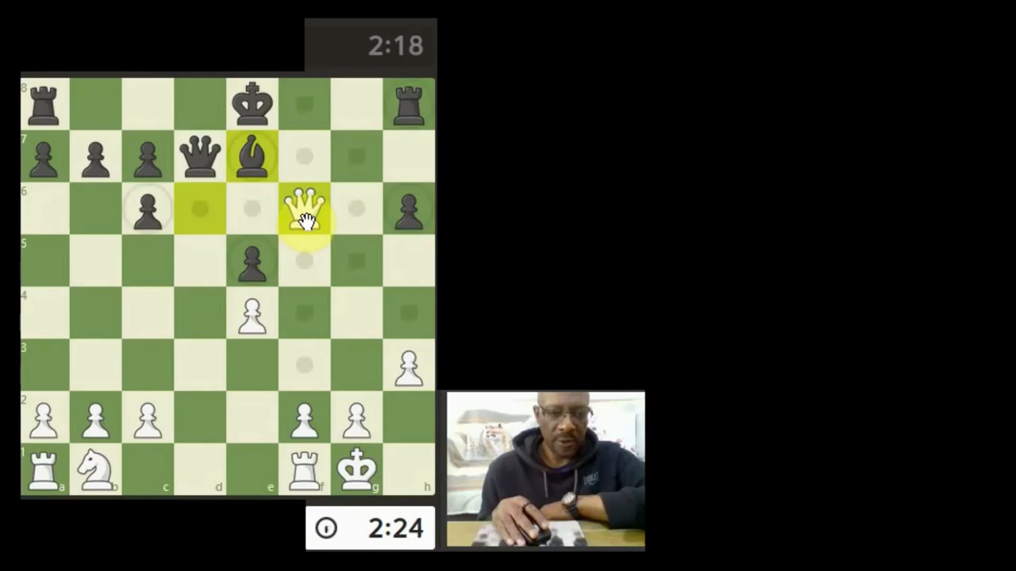
Capture the black rook on h8 with White's queen from f6 (Qxh8).
drag(304, 210, 409, 105)
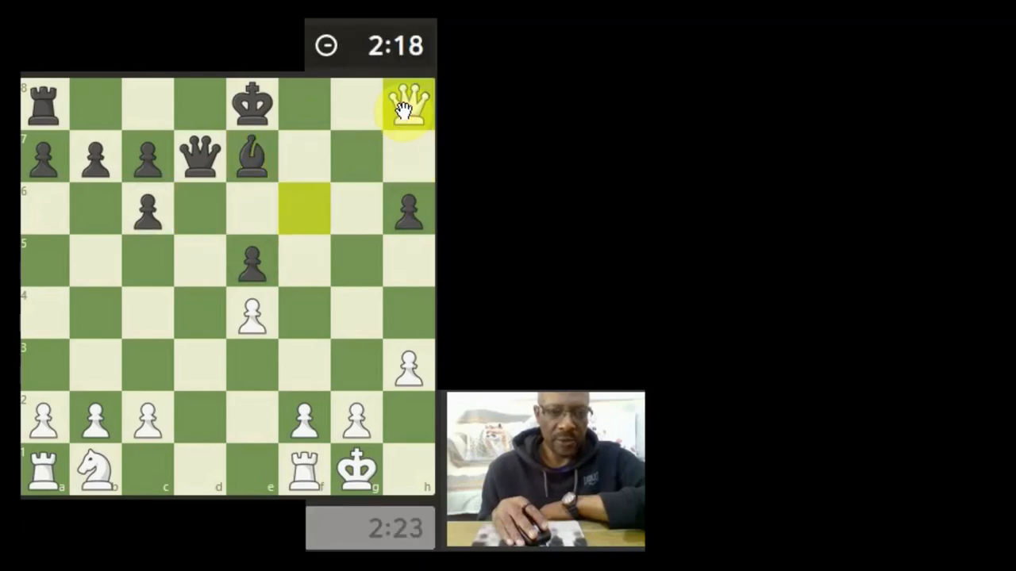